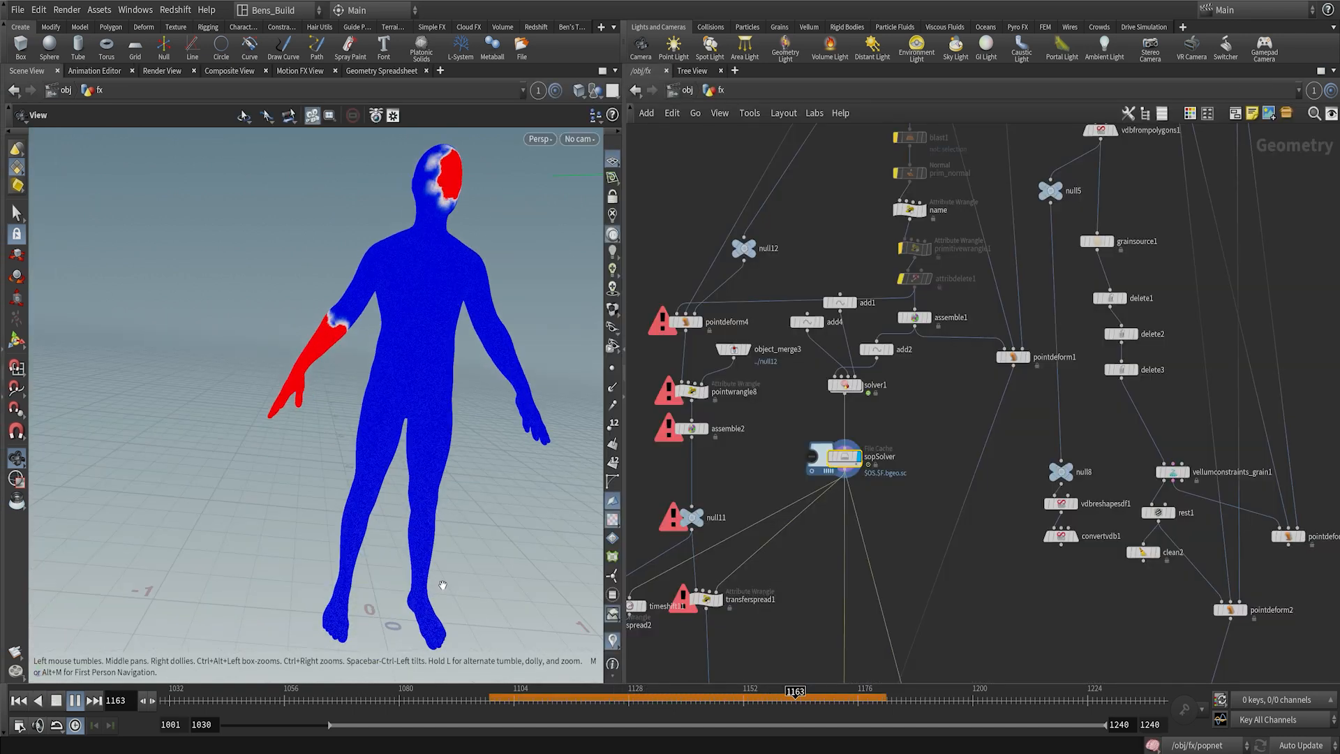
# - Play the timeline so the red infection spreads over the head, shoulder and raised arm
pyautogui.click(74, 699)
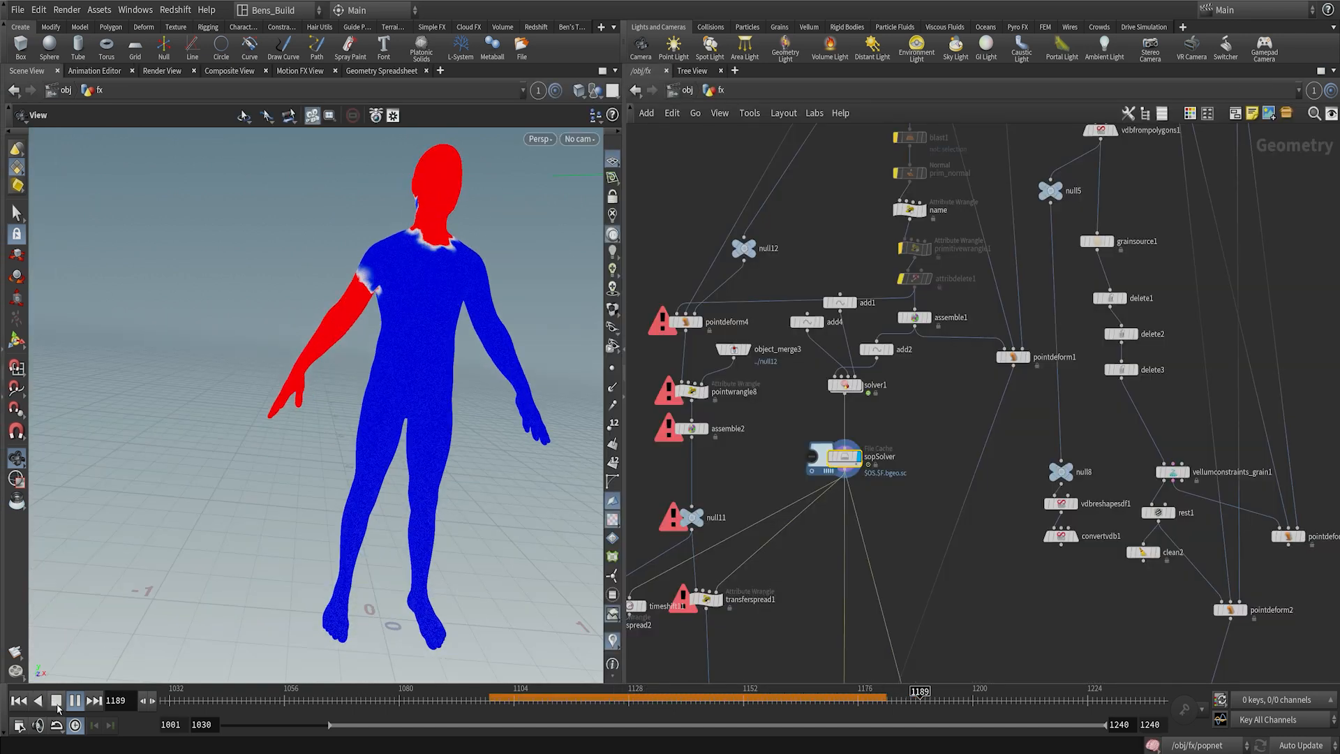